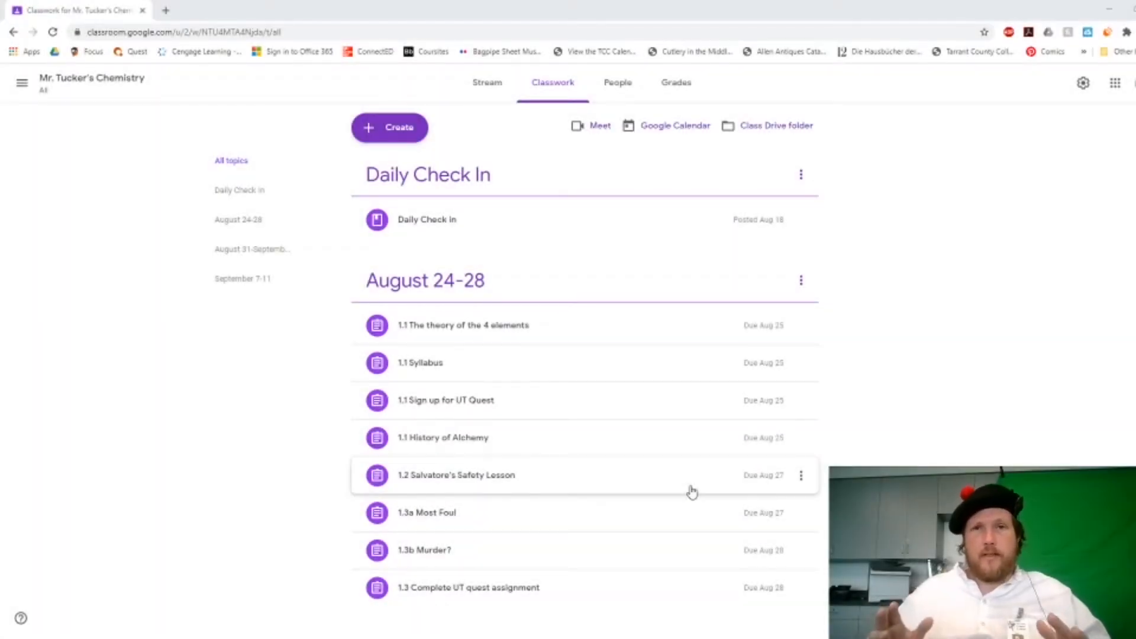
pyautogui.moveTo(630, 219)
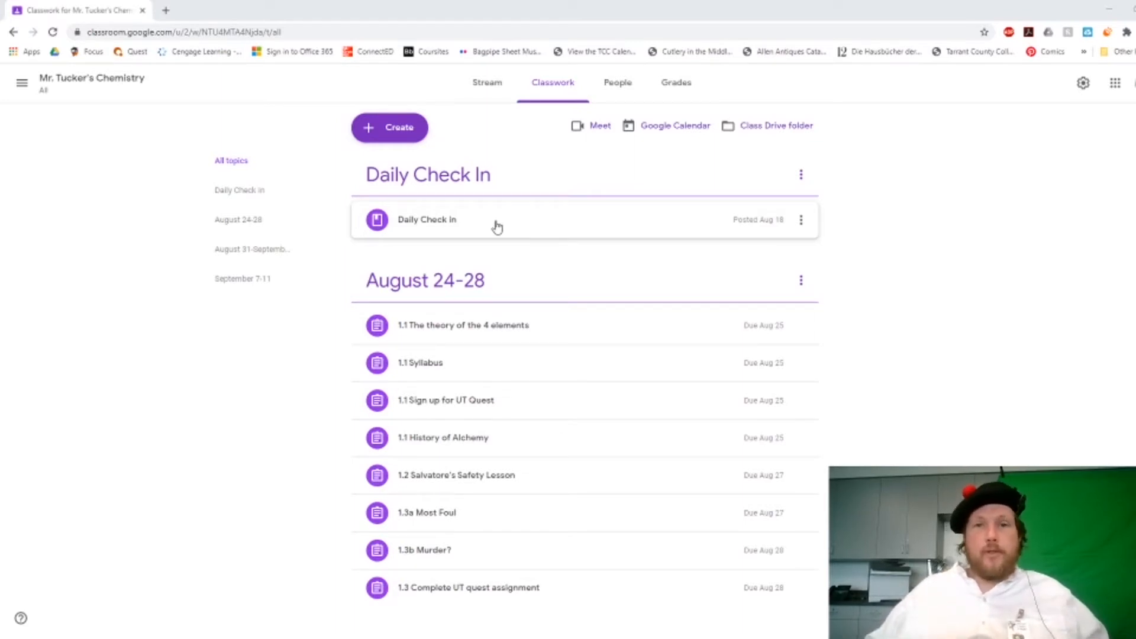
pyautogui.scroll(-3)
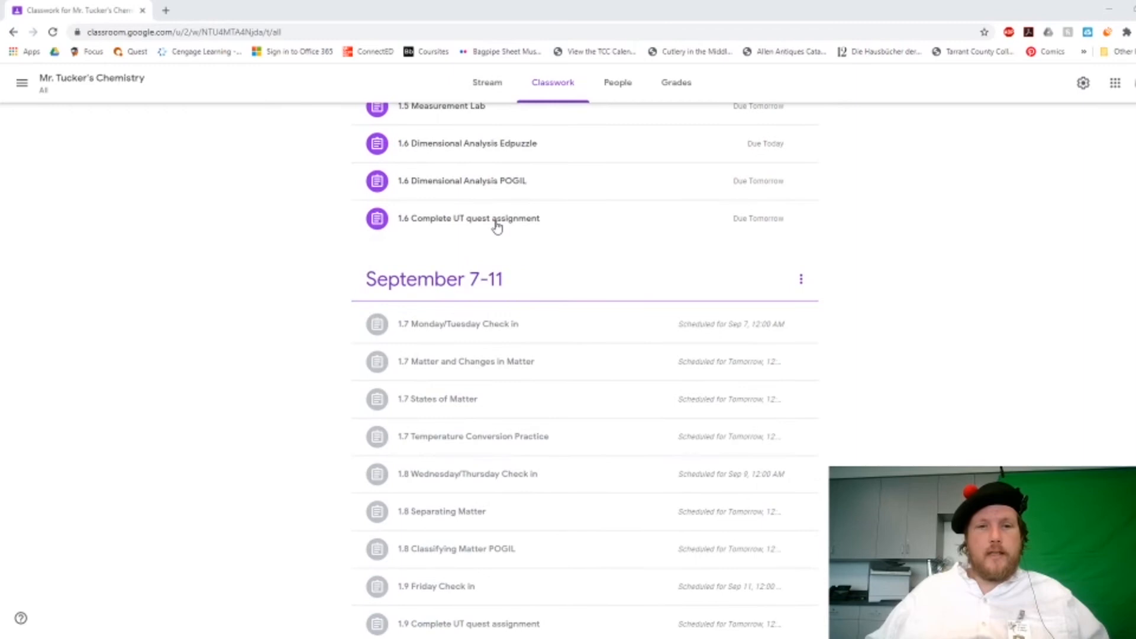
pyautogui.scroll(-3)
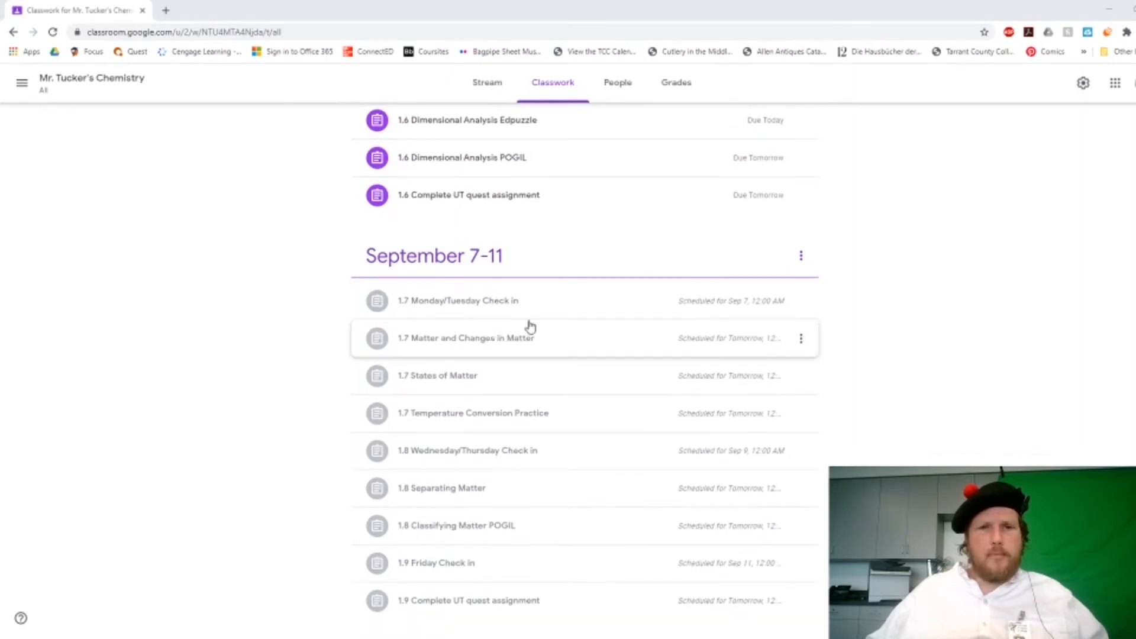
pyautogui.moveTo(489, 337)
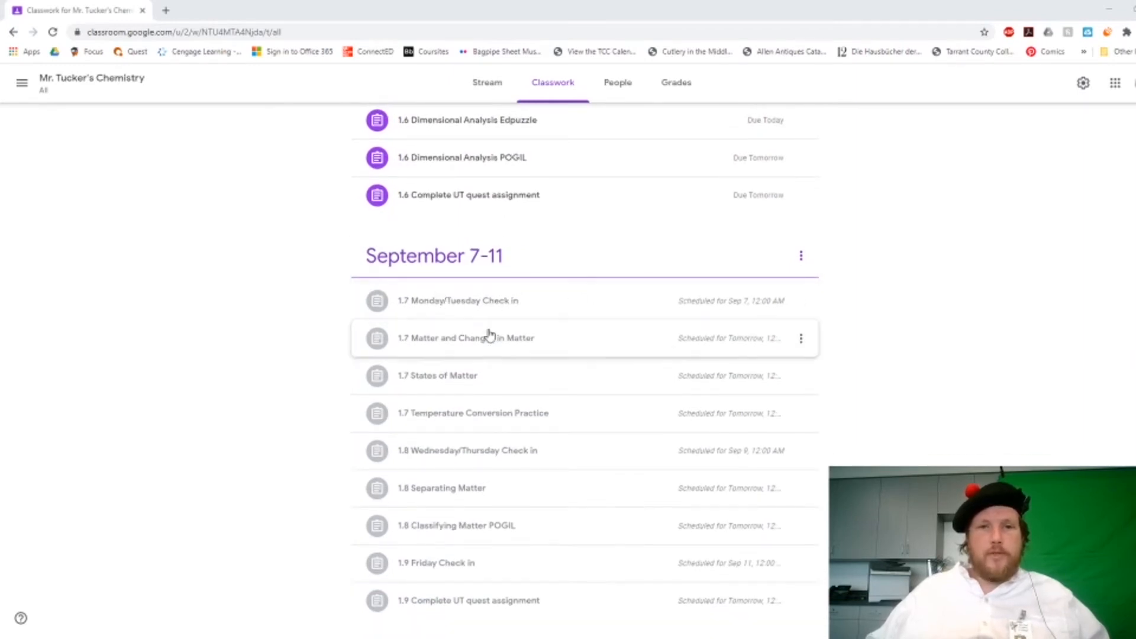
pyautogui.moveTo(492, 300)
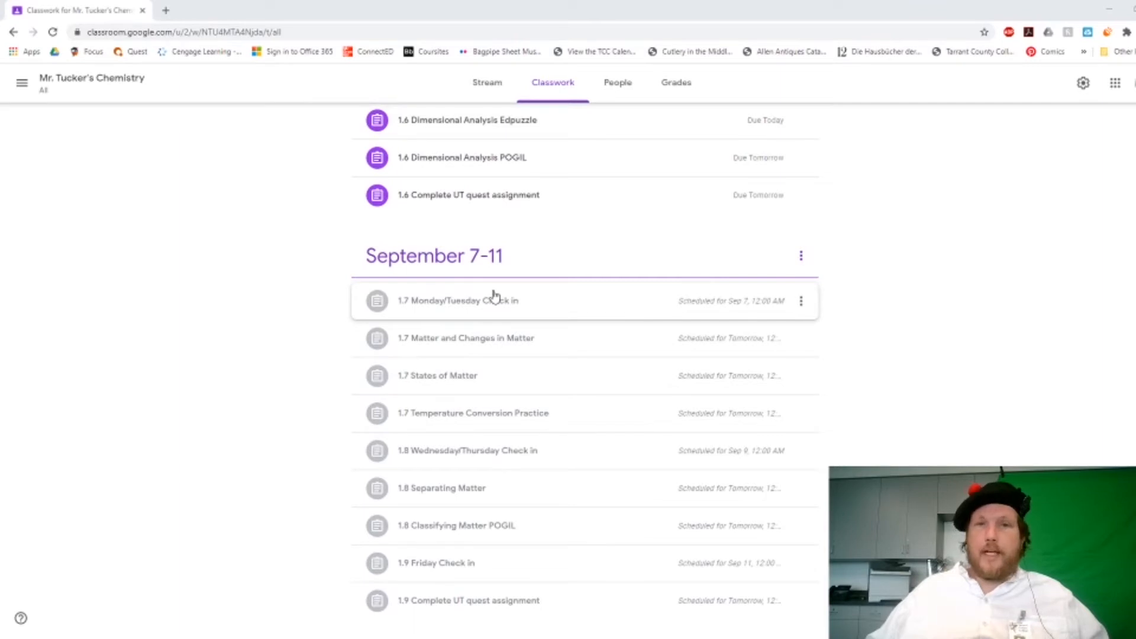
pyautogui.moveTo(570, 304)
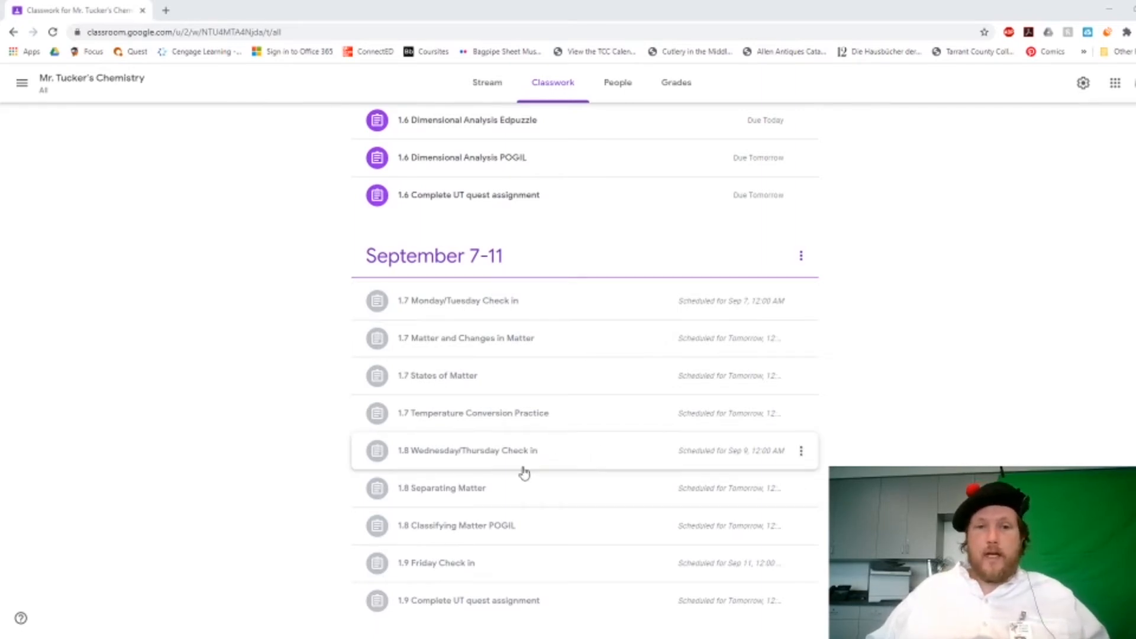
pyautogui.moveTo(496, 450)
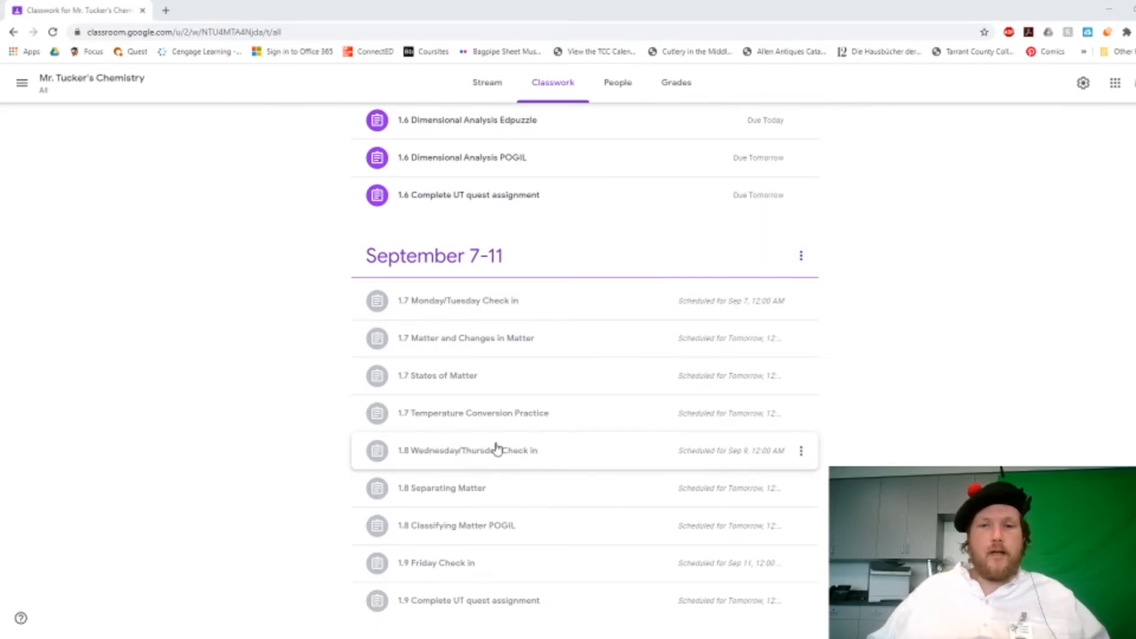
pyautogui.moveTo(498, 567)
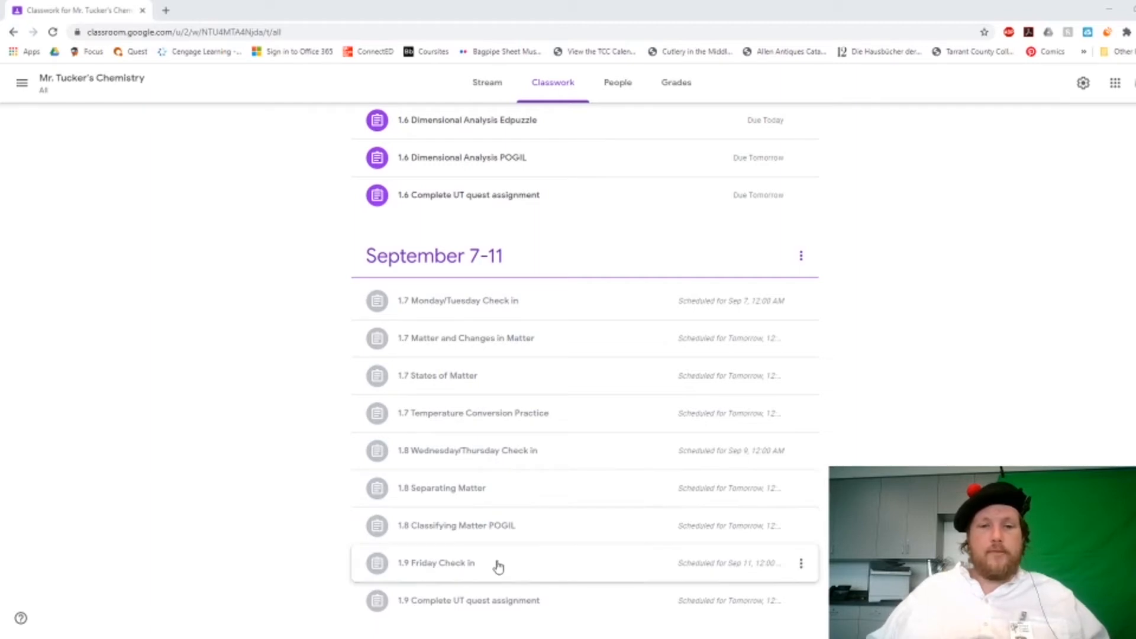
pyautogui.moveTo(421, 553)
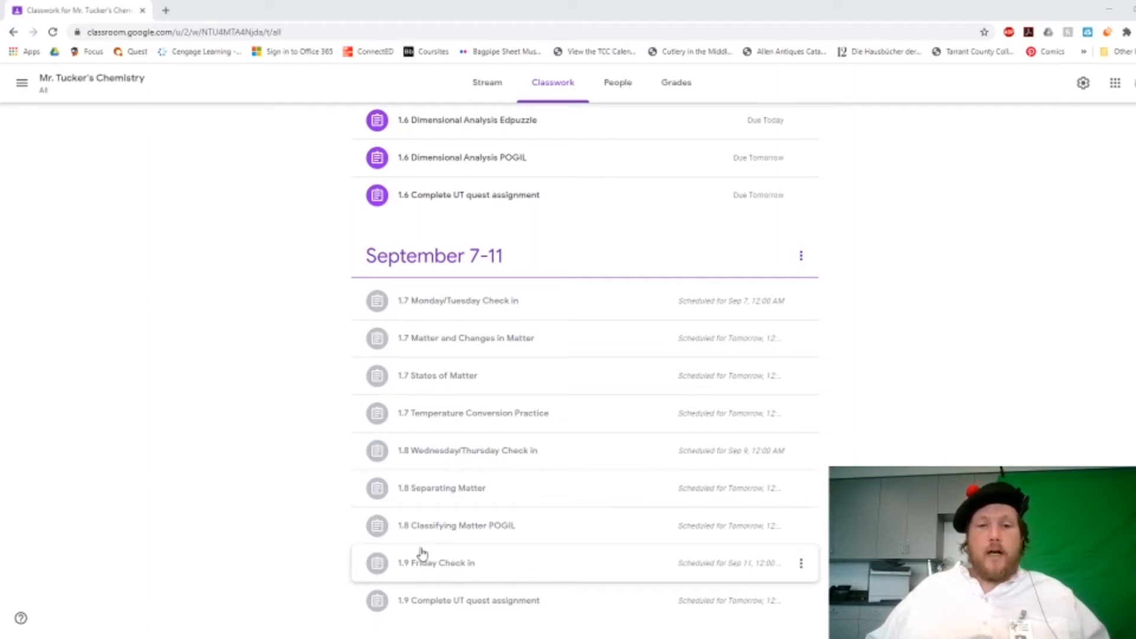
pyautogui.moveTo(463, 569)
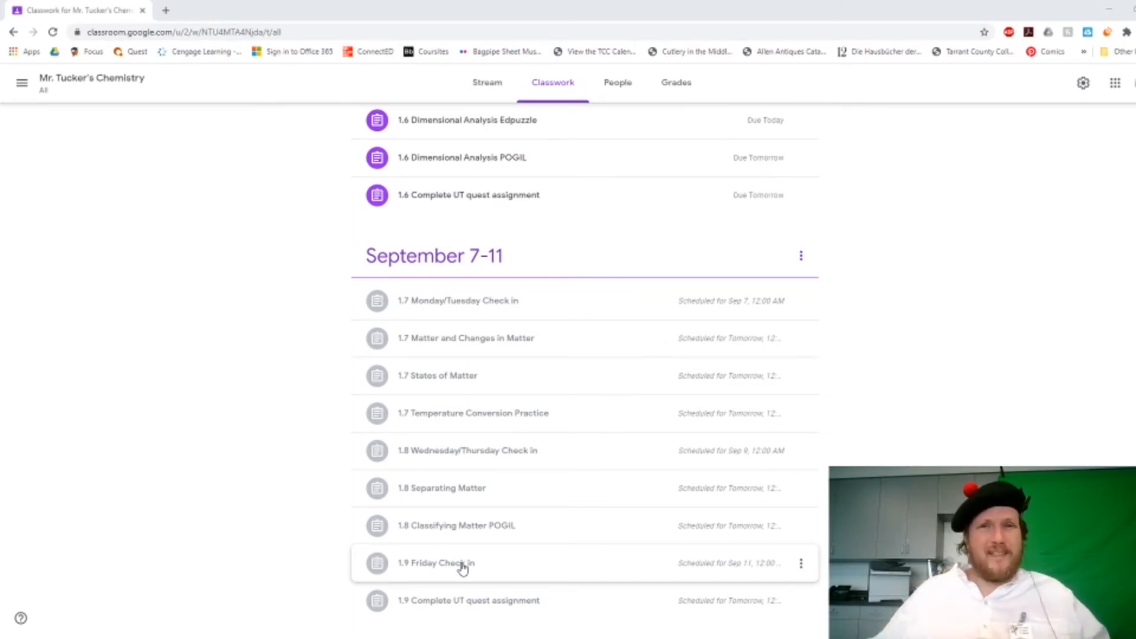
pyautogui.moveTo(516, 337)
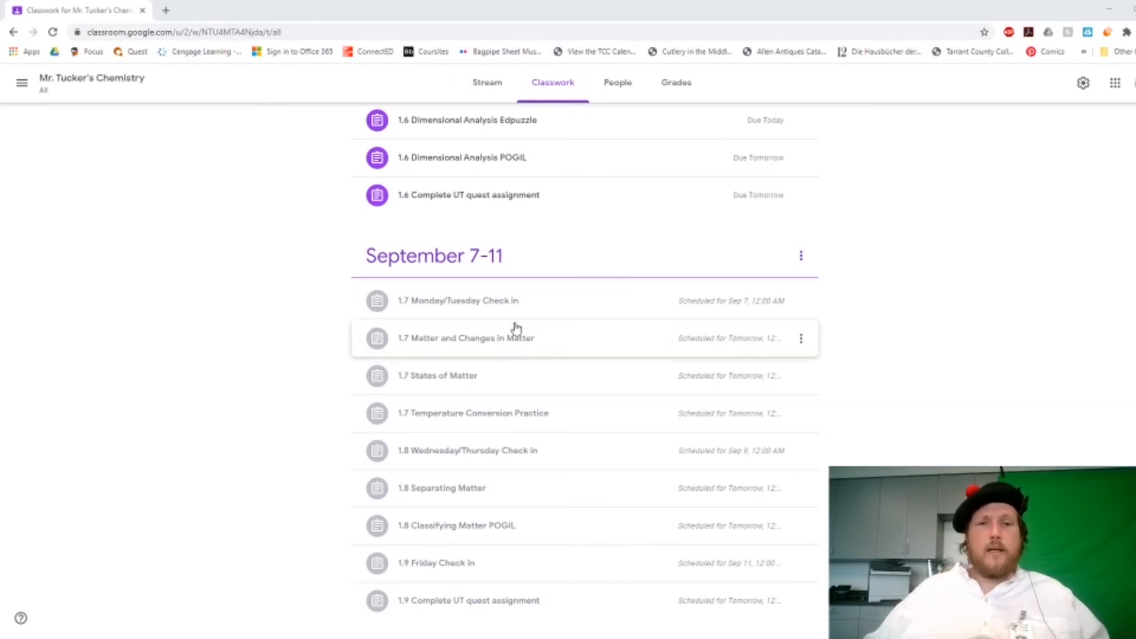
pyautogui.moveTo(558, 563)
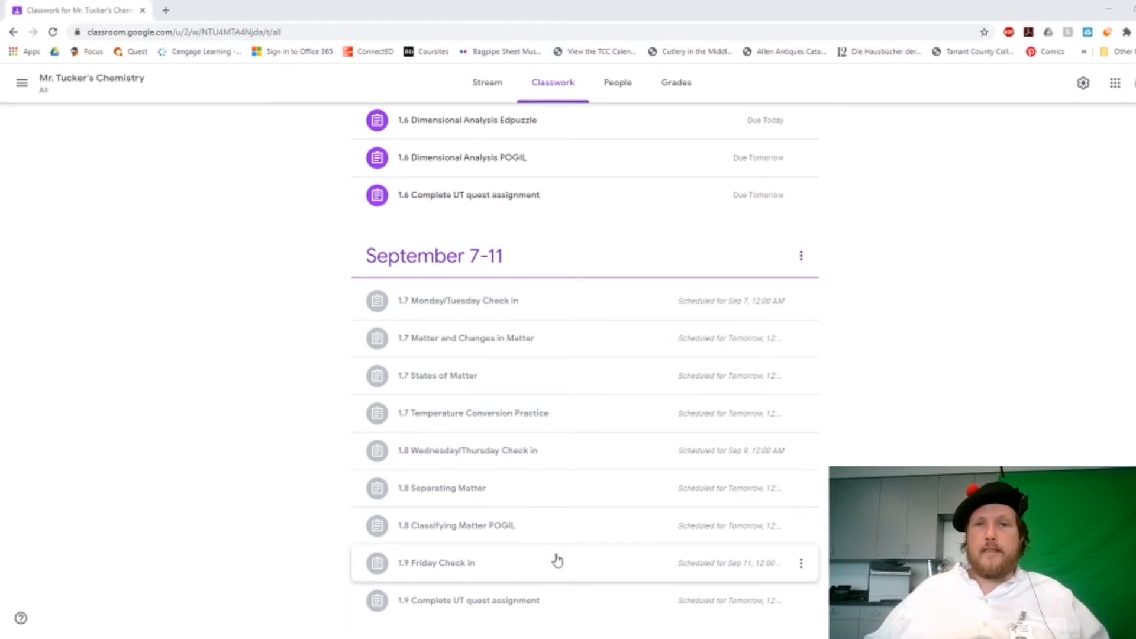